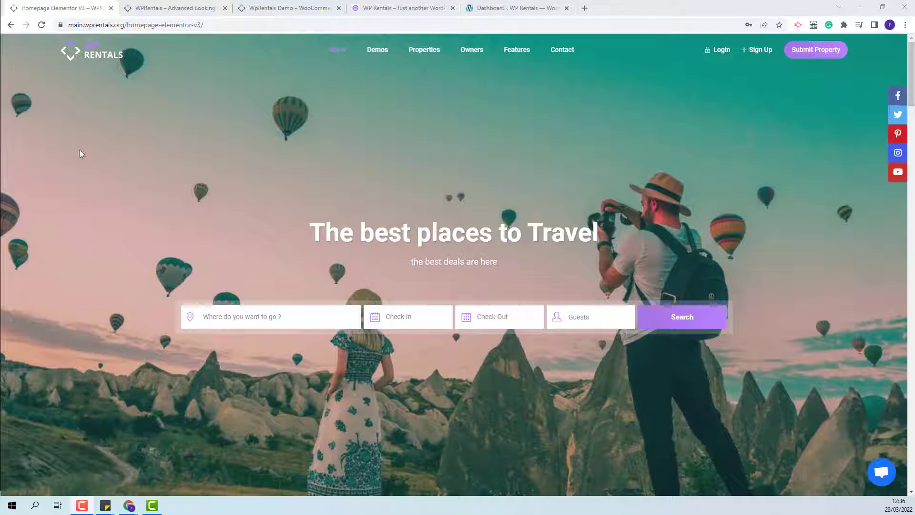
{"action": "mouse_move", "coordinate": [172, 7]}
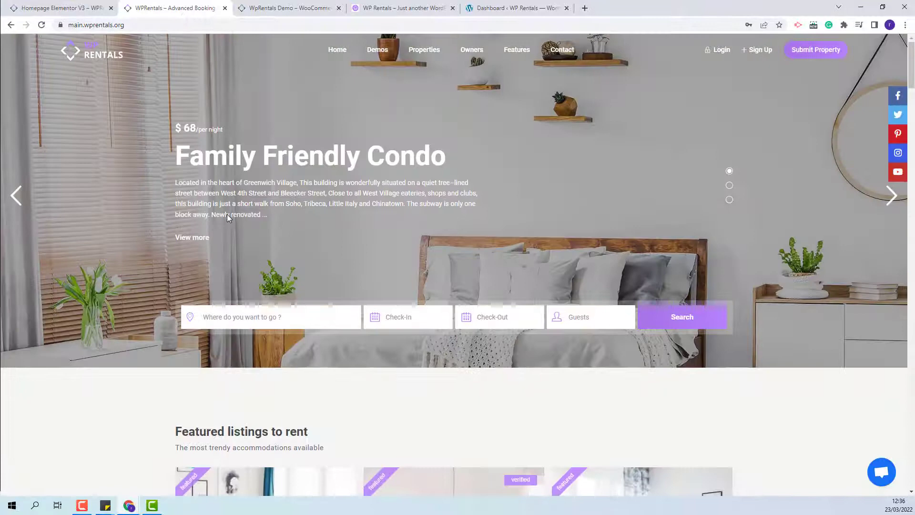
{"action": "mouse_move", "coordinate": [114, 255]}
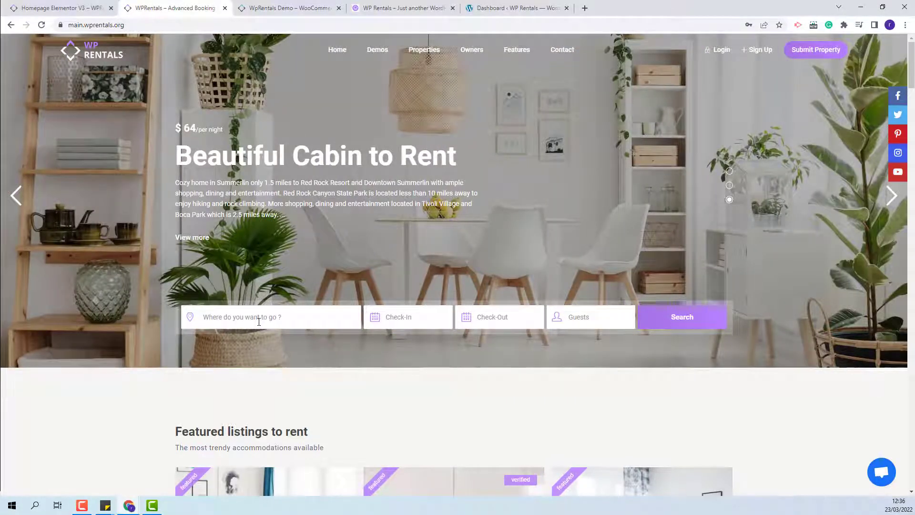
Type 'ne' in the destination field and pick New York, NY, USA
{"action": "type", "text": "new"}
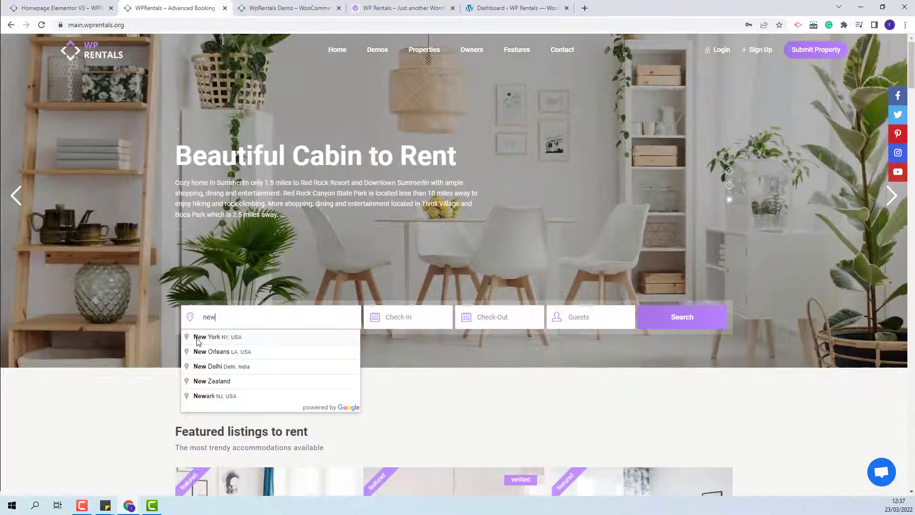
{"action": "left_click", "coordinate": [218, 337]}
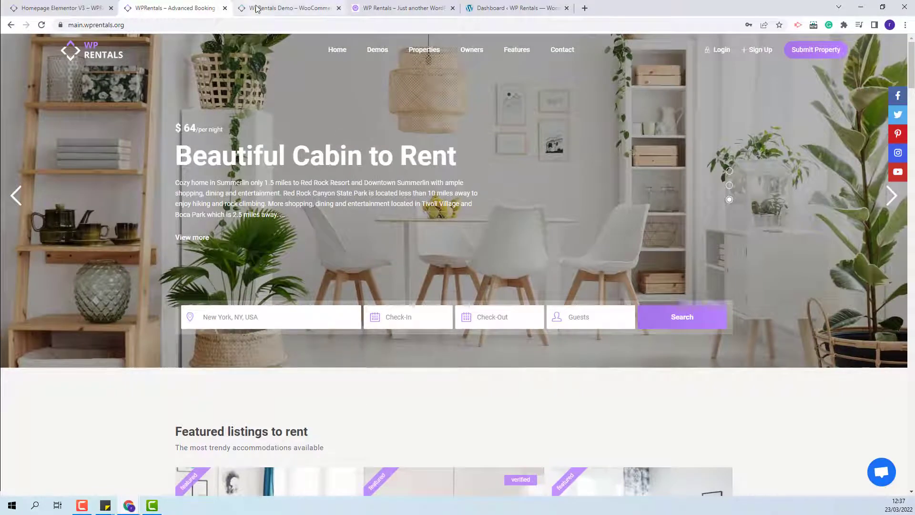
On the demo1 site, set the reservation destination to New York, then go to the Santorini tab
{"action": "left_click", "coordinate": [286, 8]}
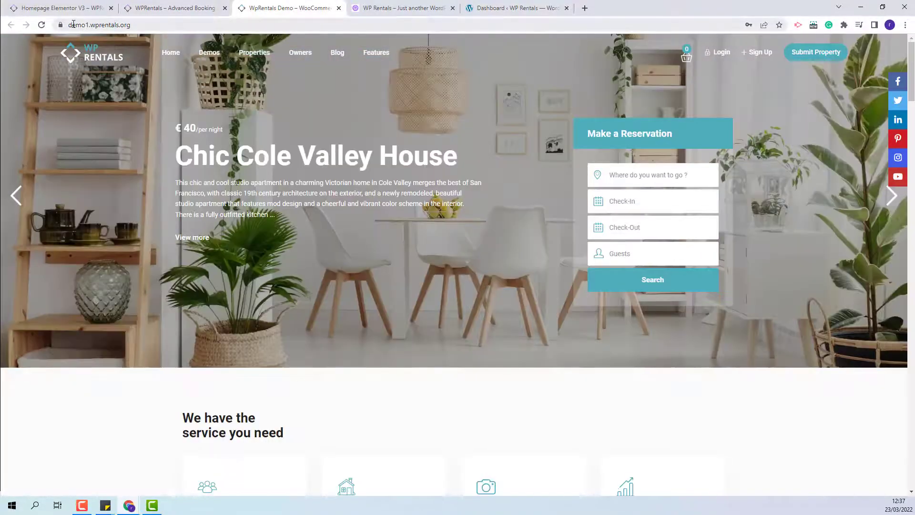
{"action": "mouse_move", "coordinate": [500, 187]}
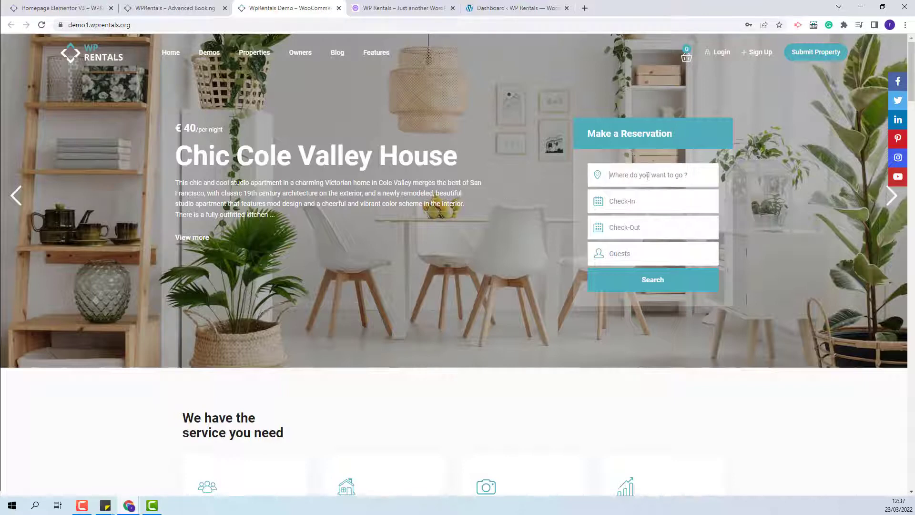
{"action": "type", "text": "new"}
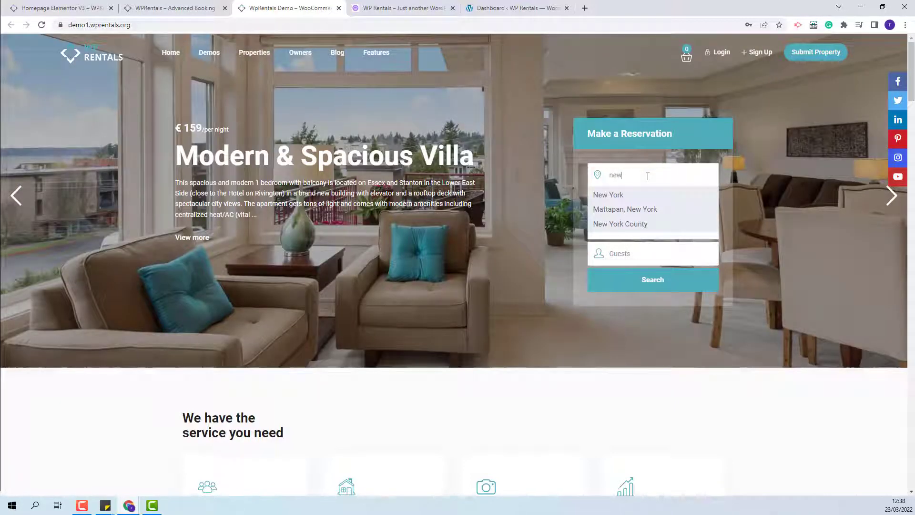
{"action": "left_click", "coordinate": [608, 194]}
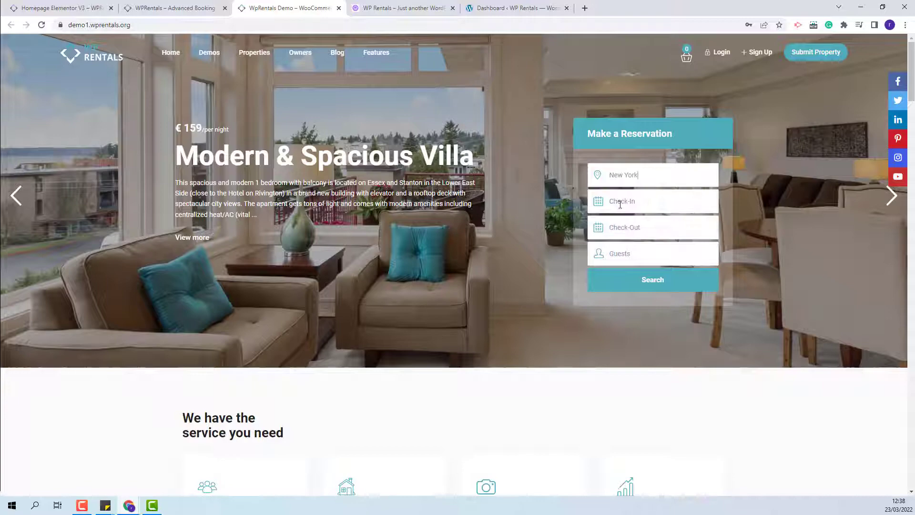
{"action": "left_click", "coordinate": [402, 8]}
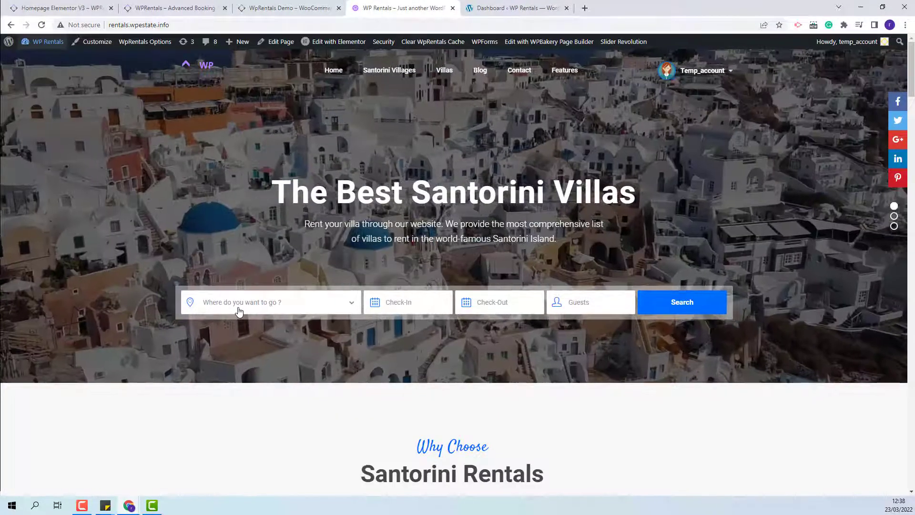
View the destination city list, then open WpRentals Options in a new tab
{"action": "left_click", "coordinate": [269, 302]}
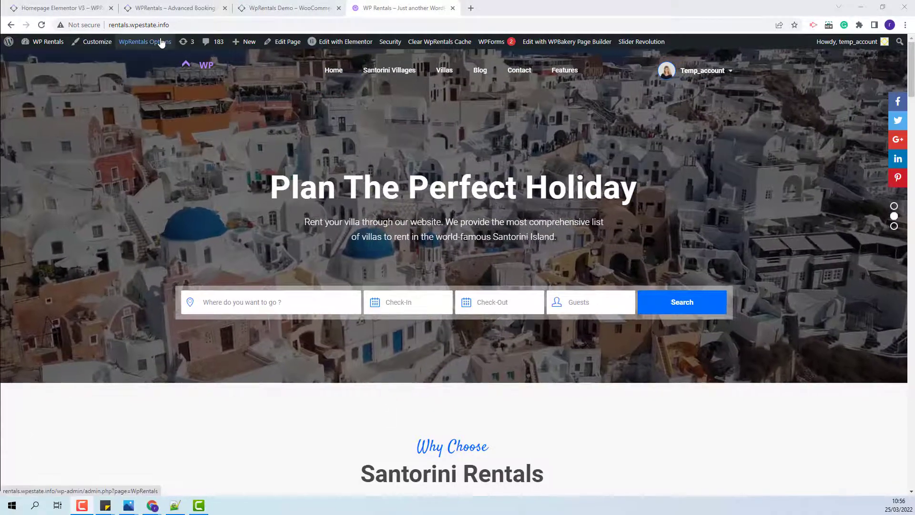
{"action": "right_click", "coordinate": [145, 41]}
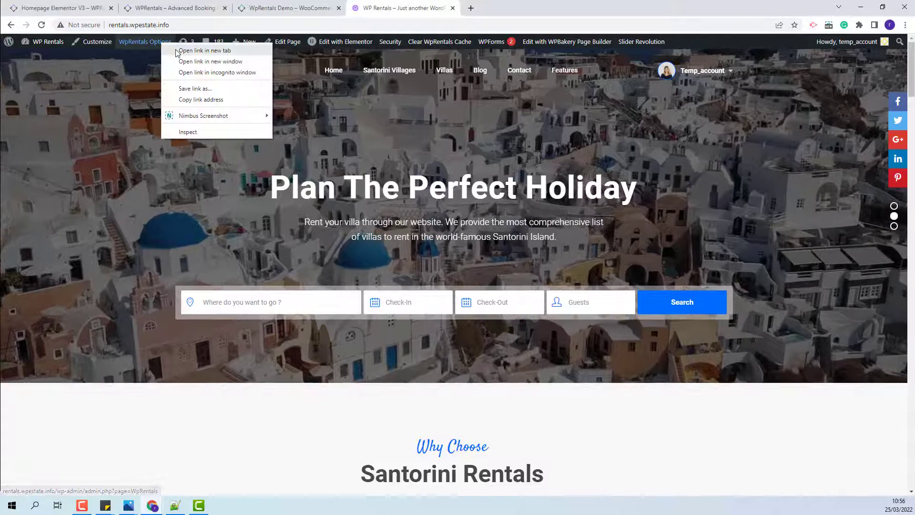
{"action": "left_click", "coordinate": [204, 51]}
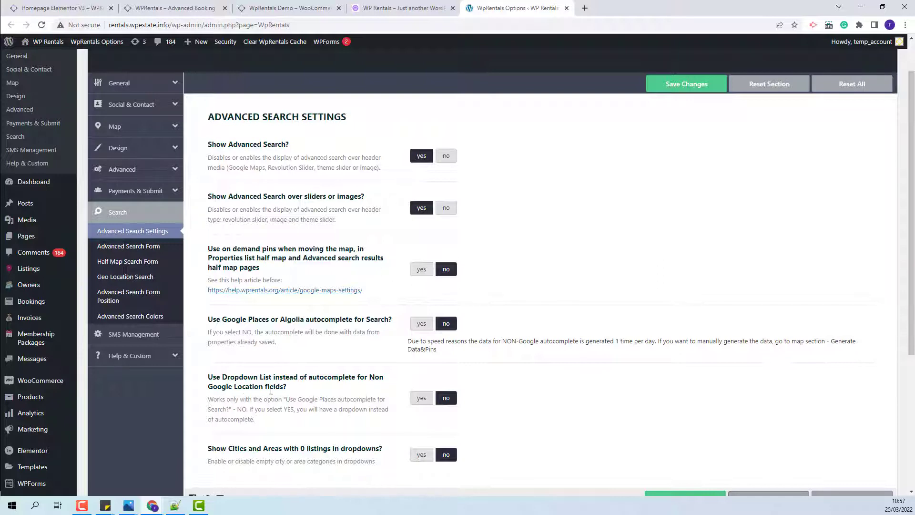
Enable 'Use Dropdown List instead of autocomplete', save, and go to Payments & Submit
{"action": "left_click", "coordinate": [421, 398]}
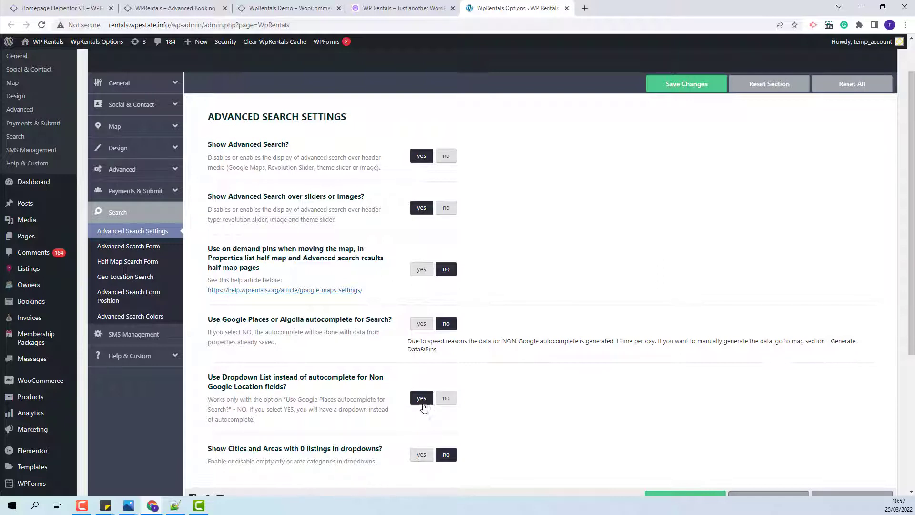
{"action": "left_click", "coordinate": [686, 84]}
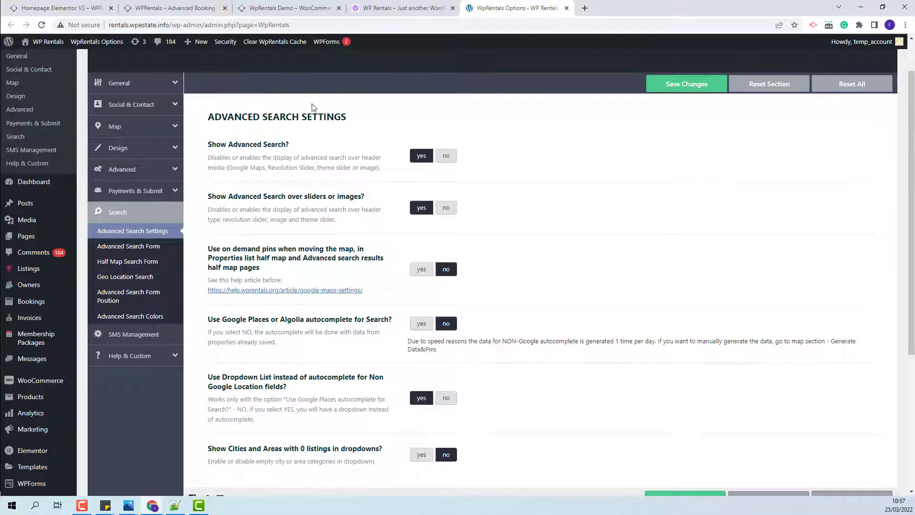
{"action": "left_click", "coordinate": [135, 190]}
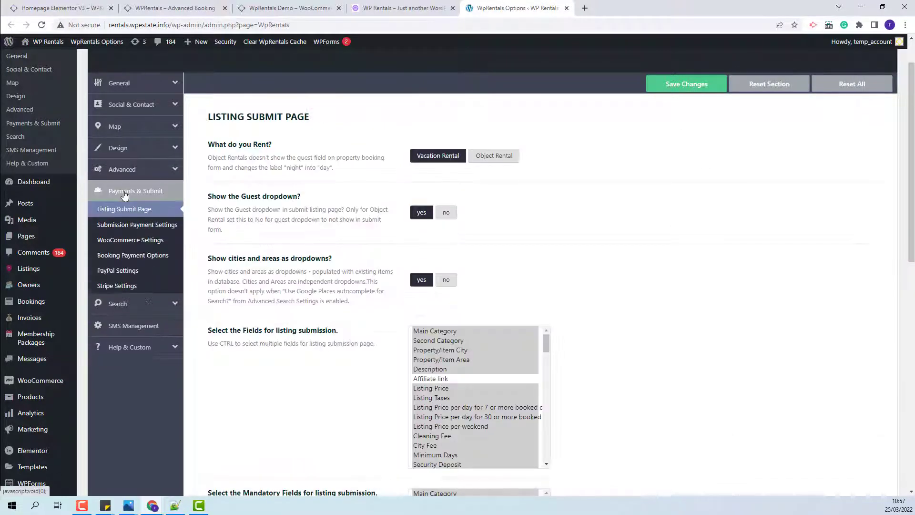
Set 'Show cities and areas as dropdowns?' to yes on the Listing Submit Page
{"action": "left_click", "coordinate": [446, 280]}
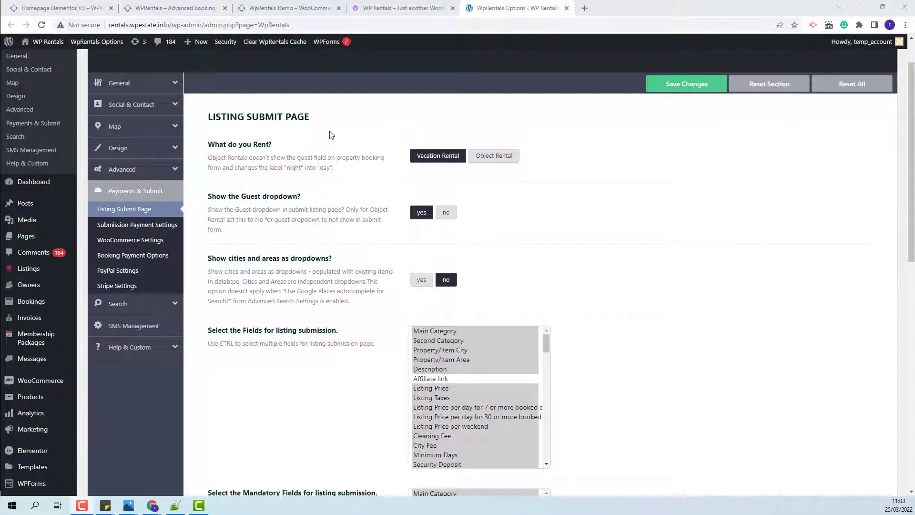
{"action": "left_click", "coordinate": [421, 280]}
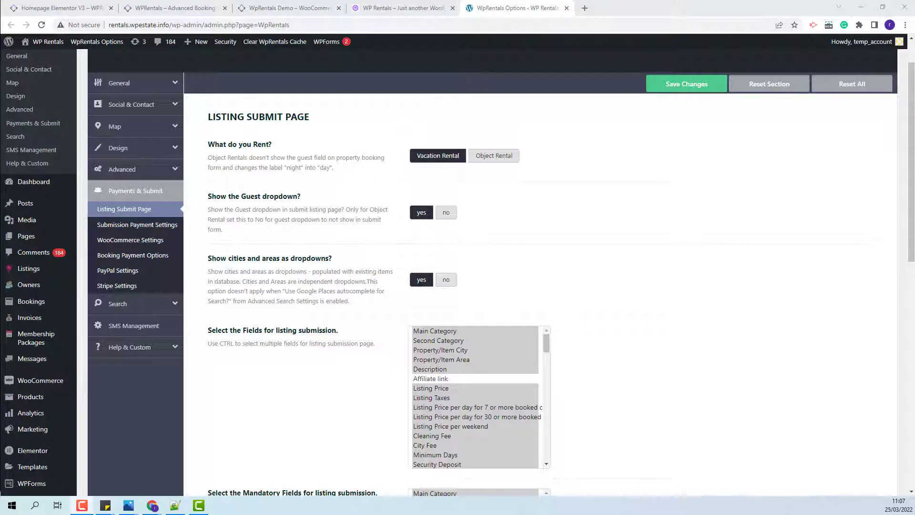
{"action": "mouse_move", "coordinate": [406, 304]}
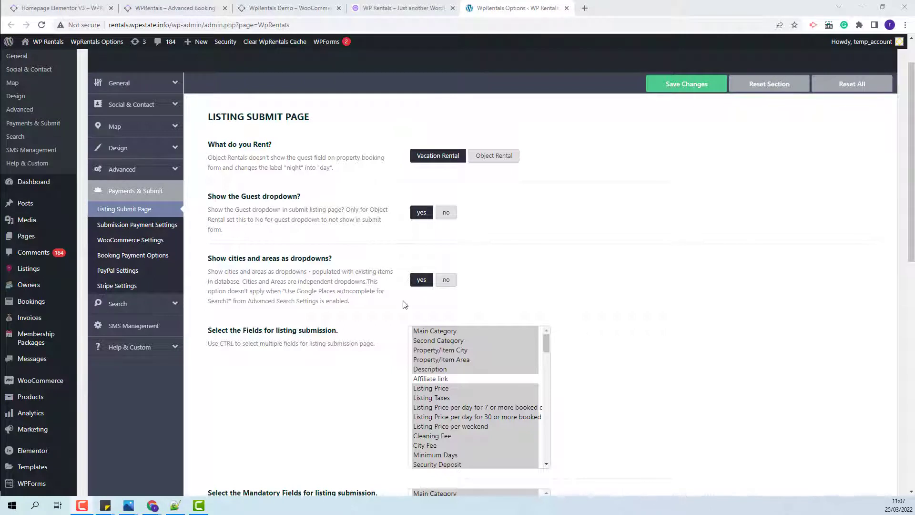
{"action": "left_click", "coordinate": [446, 280]}
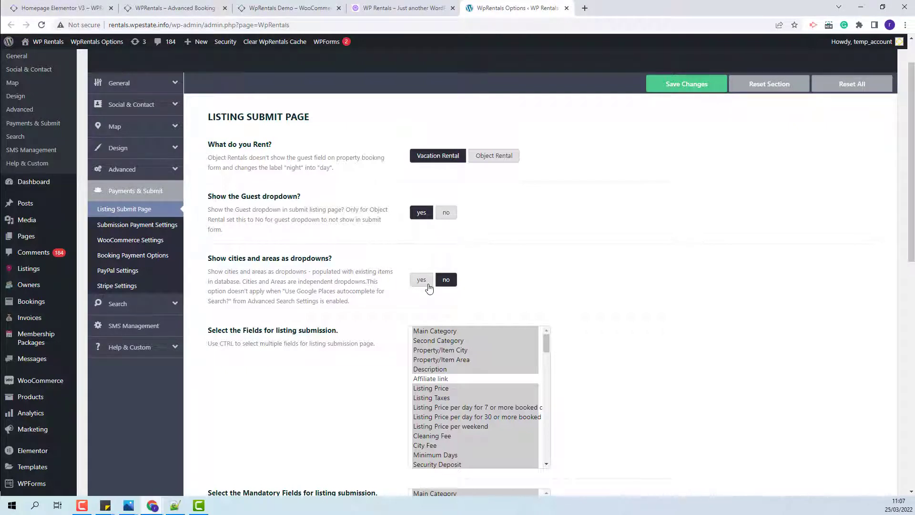
{"action": "left_click", "coordinate": [422, 280]}
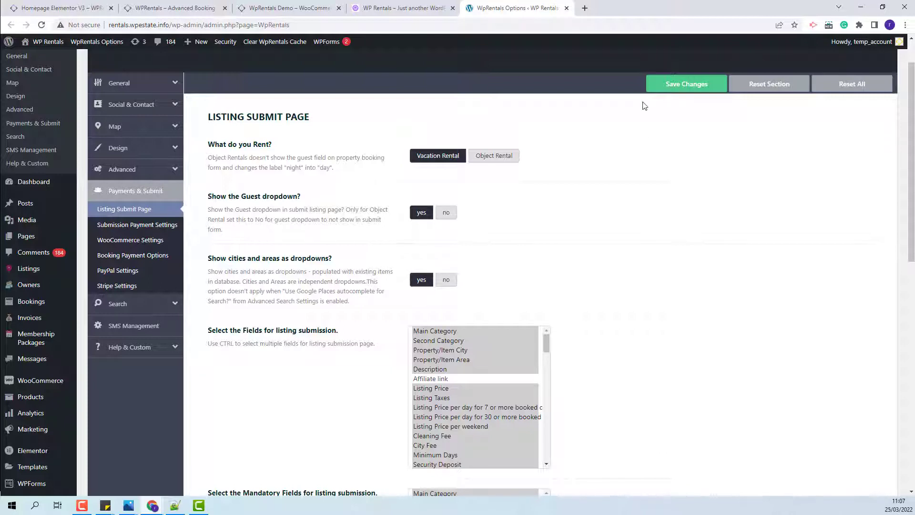
{"action": "right_click", "coordinate": [48, 41]}
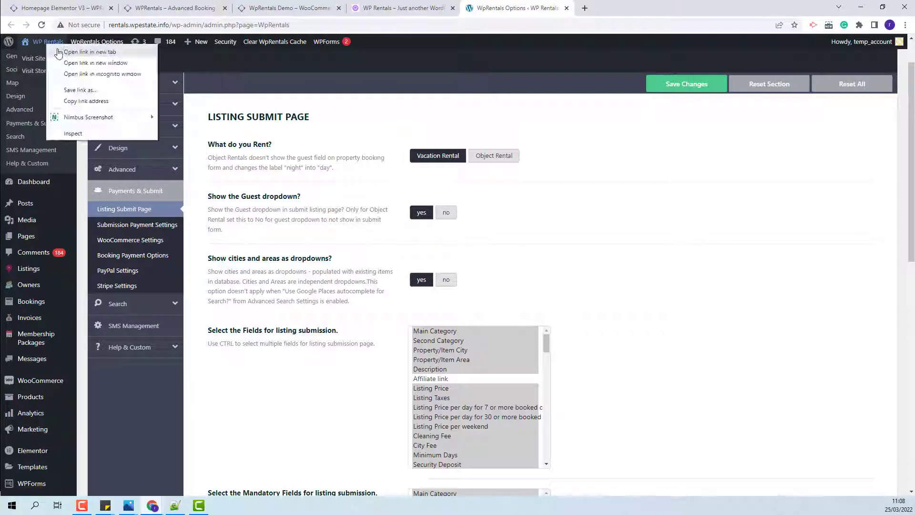
Open the site front end in a new tab and view the City dropdown
{"action": "left_click", "coordinate": [90, 52]}
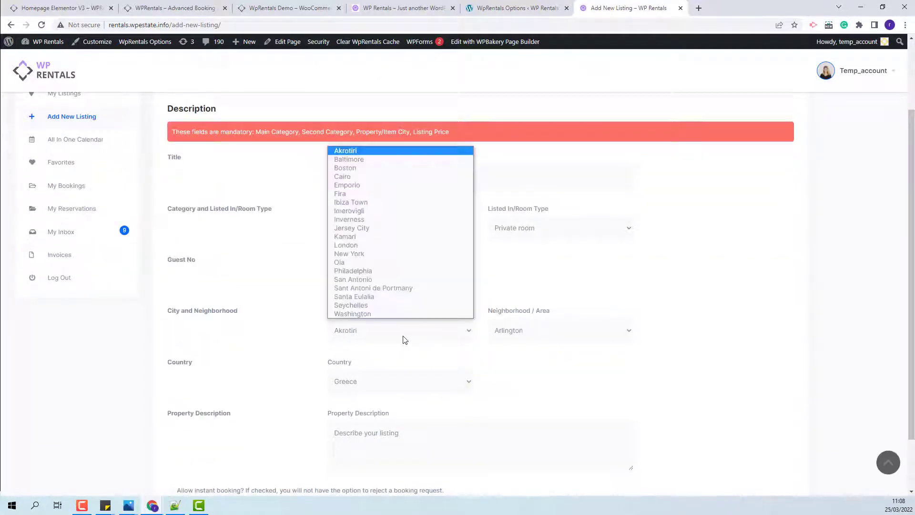
{"action": "mouse_move", "coordinate": [353, 314]}
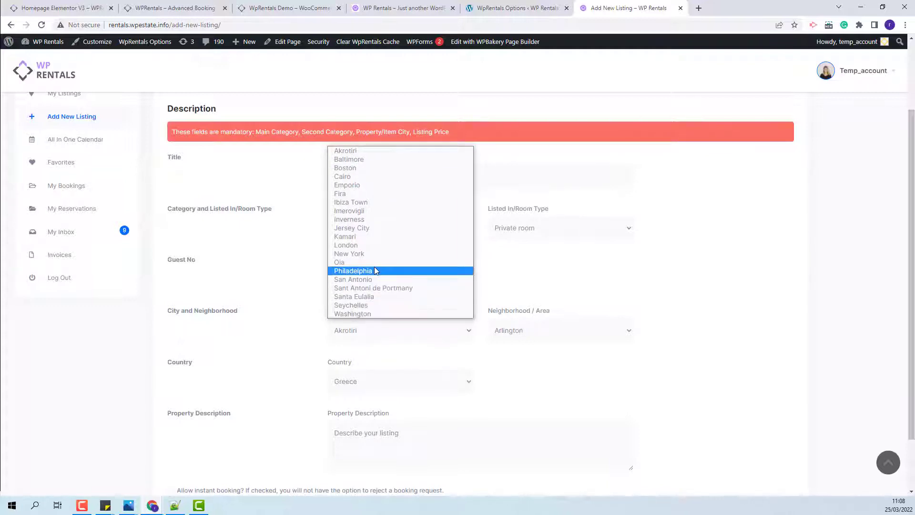
{"action": "left_click", "coordinate": [516, 9]}
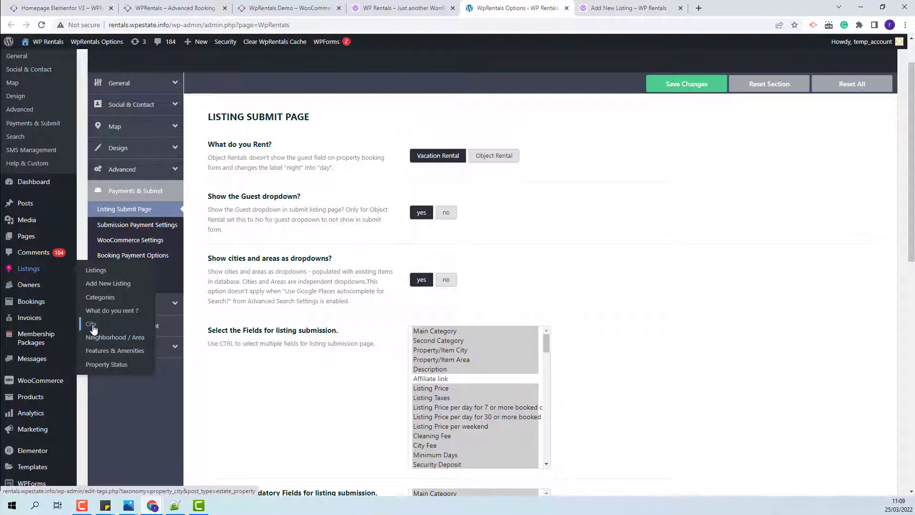
Open the Listings > City taxonomy page in the dashboard
{"action": "left_click", "coordinate": [91, 324]}
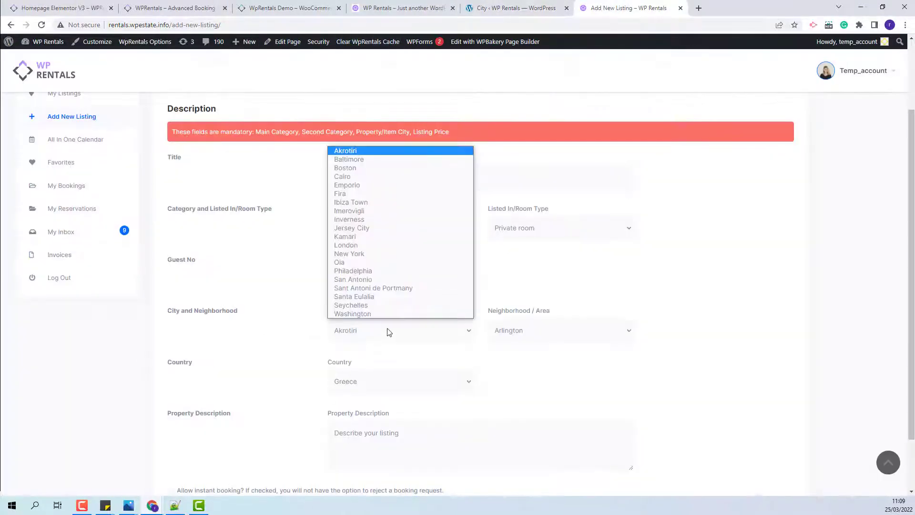
{"action": "mouse_move", "coordinate": [349, 254]}
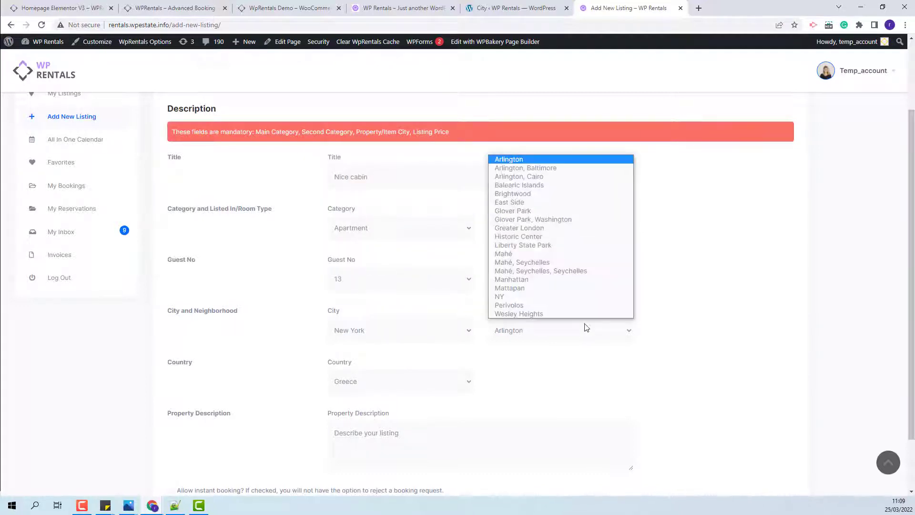
Choose NY as the Neighborhood / Area for the New York listing
{"action": "left_click", "coordinate": [500, 296]}
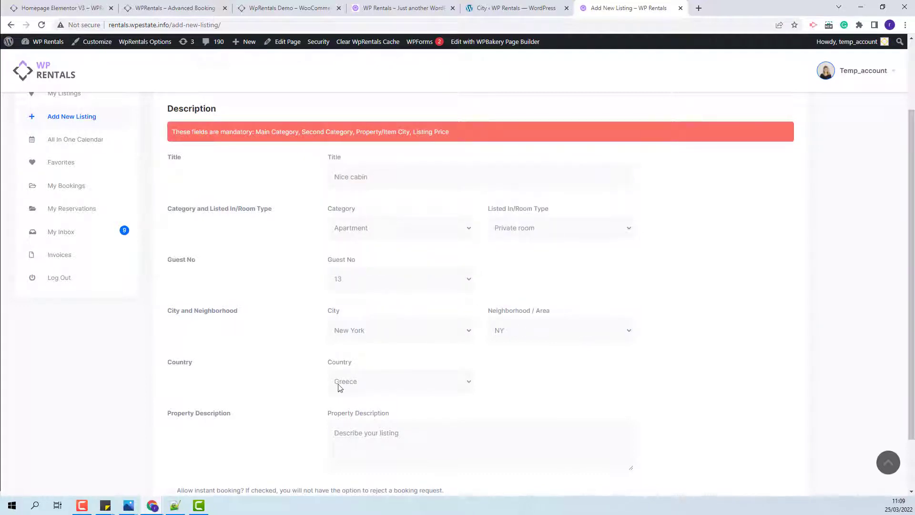
{"action": "mouse_move", "coordinate": [348, 387]}
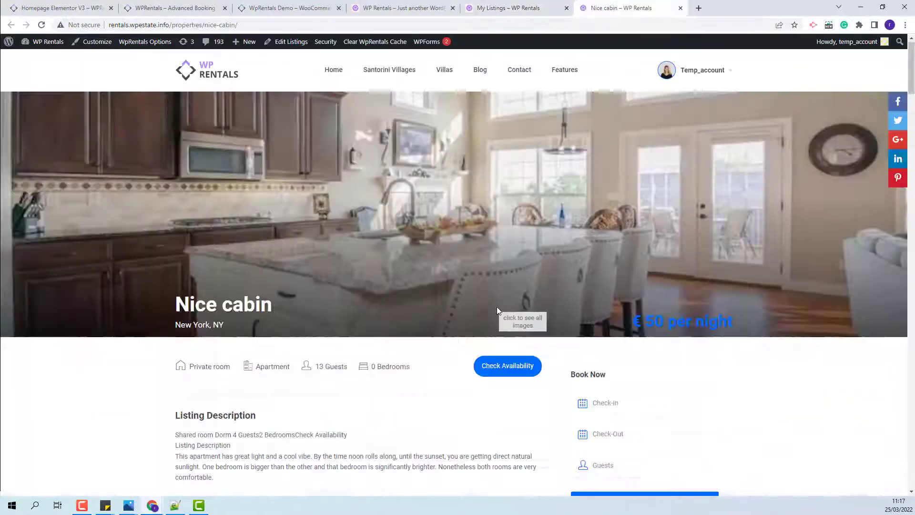
Scroll the published Nice cabin listing, then return to the homepage
{"action": "scroll", "scroll_direction": "down", "scroll_amount": 3}
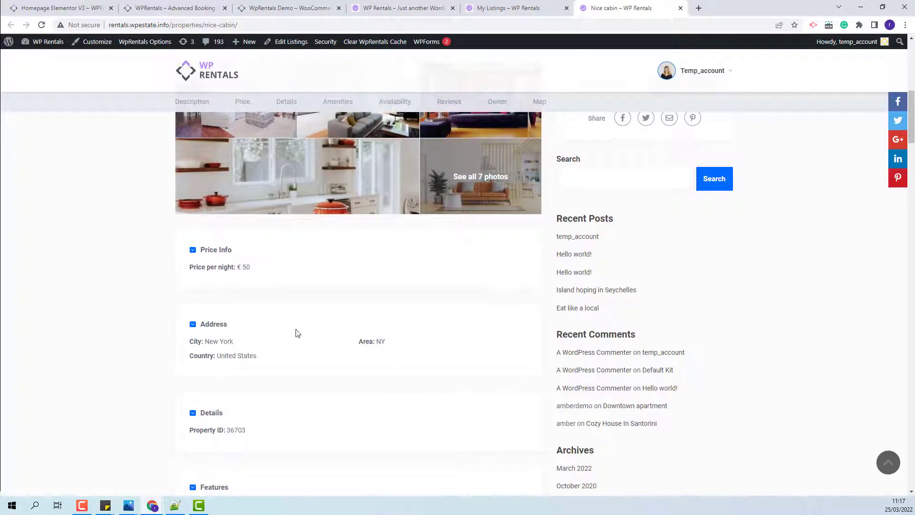
{"action": "mouse_move", "coordinate": [218, 341]}
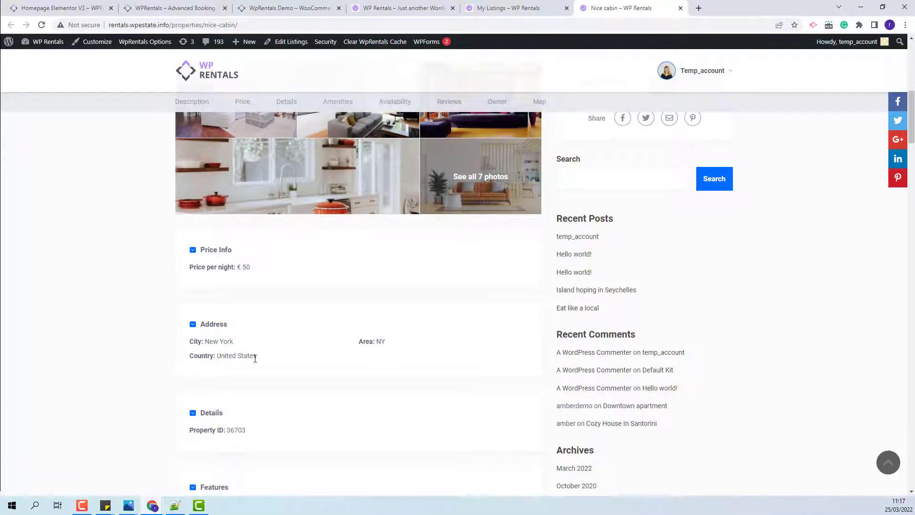
{"action": "left_click", "coordinate": [206, 73]}
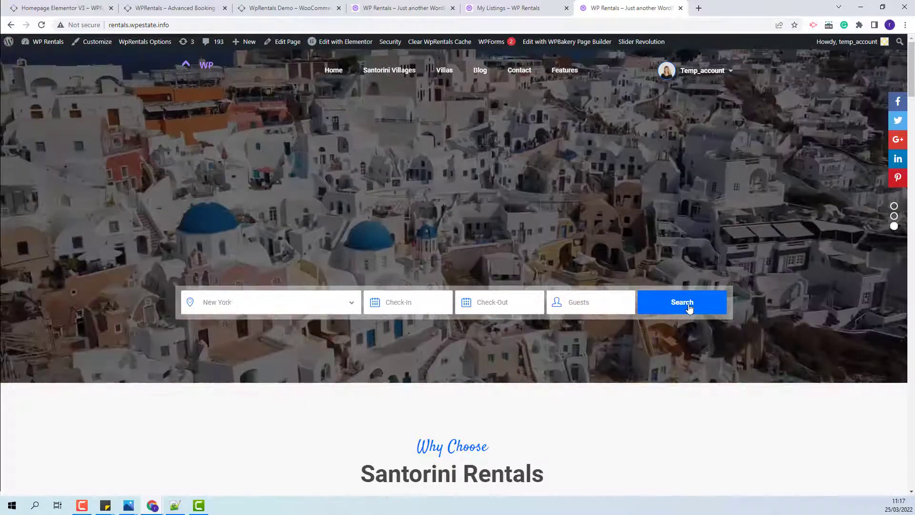
Search New York to find Nice cabin, open theme options, then My Listings
{"action": "left_click", "coordinate": [682, 302]}
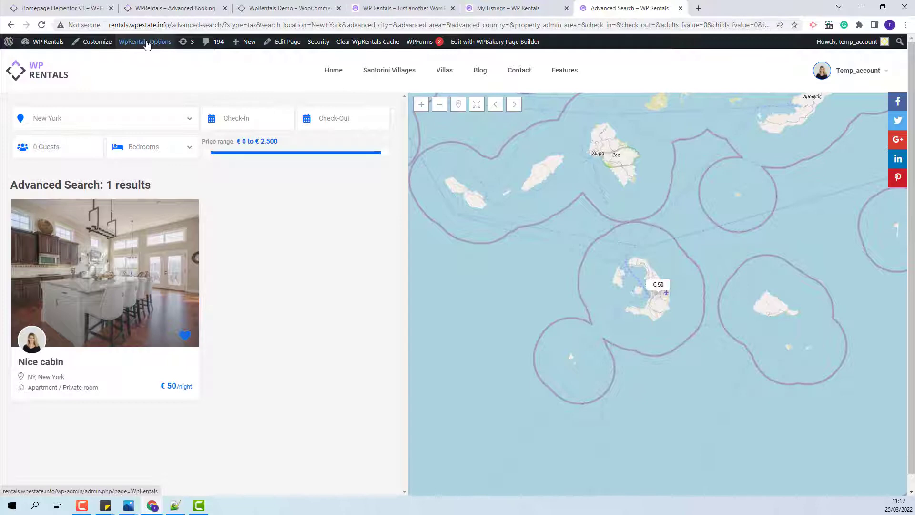
{"action": "left_click", "coordinate": [145, 42]}
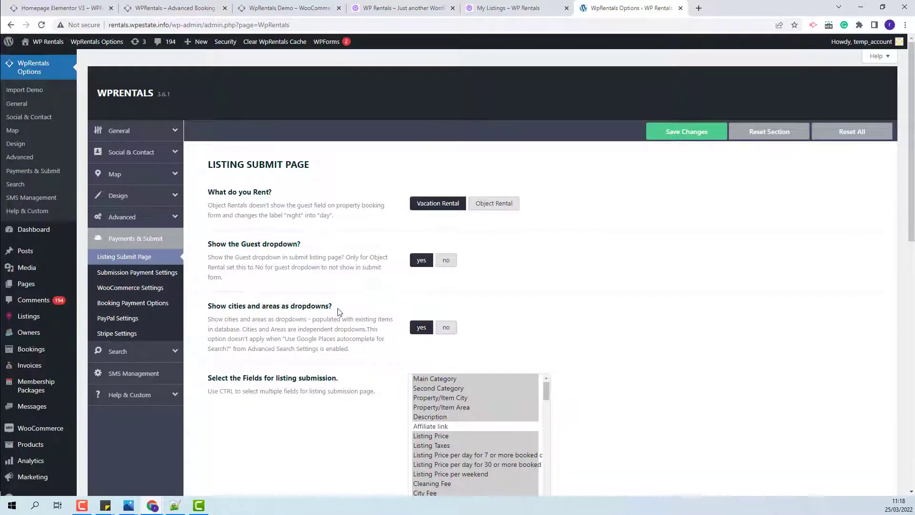
{"action": "left_click", "coordinate": [447, 327]}
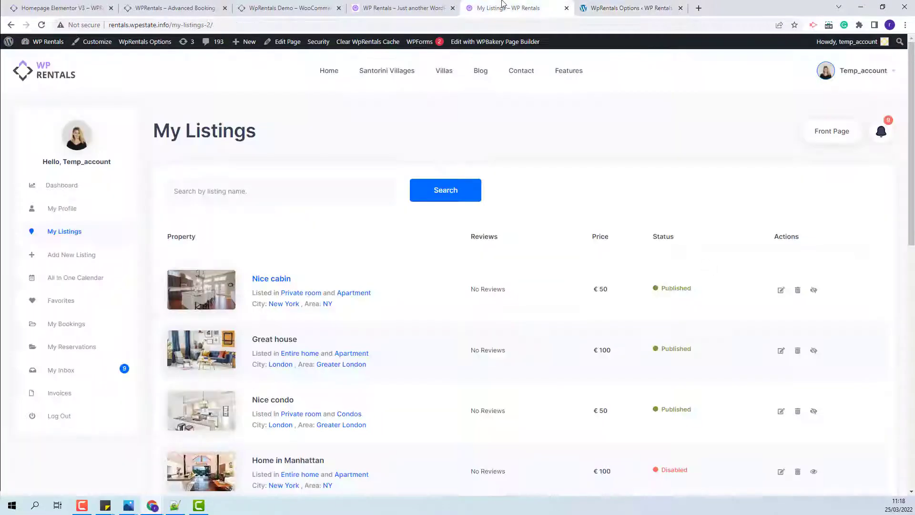
Submit the Fabulous villa listing with city New York, neighborhood NY, country United States
{"action": "left_click", "coordinate": [71, 255]}
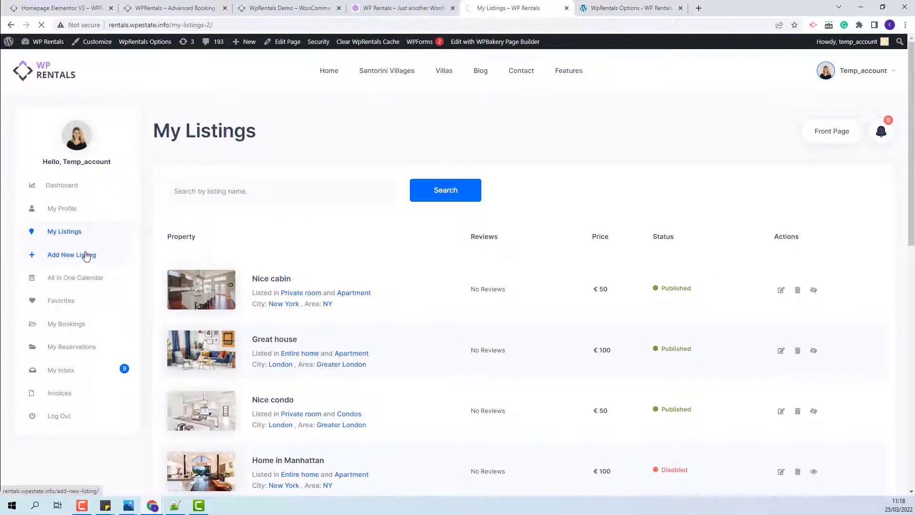
{"action": "left_click", "coordinate": [71, 255]}
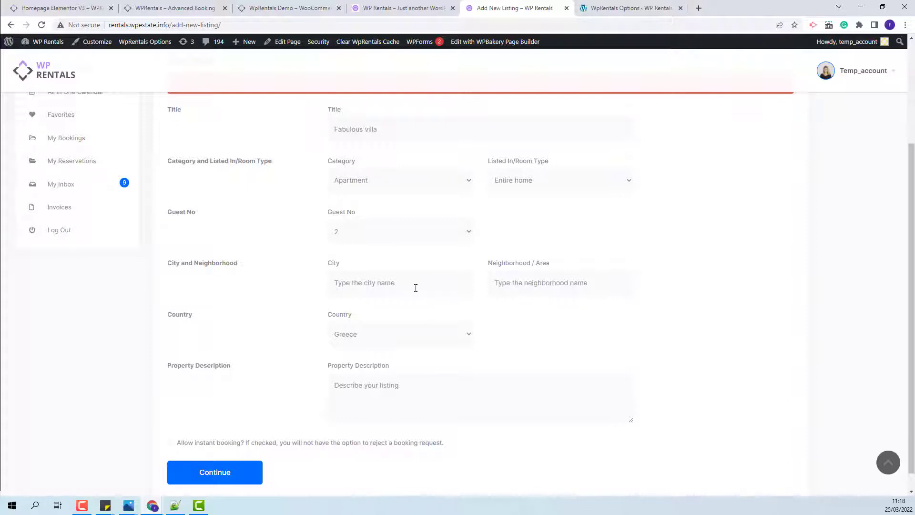
{"action": "scroll", "scroll_direction": "down", "scroll_amount": 3}
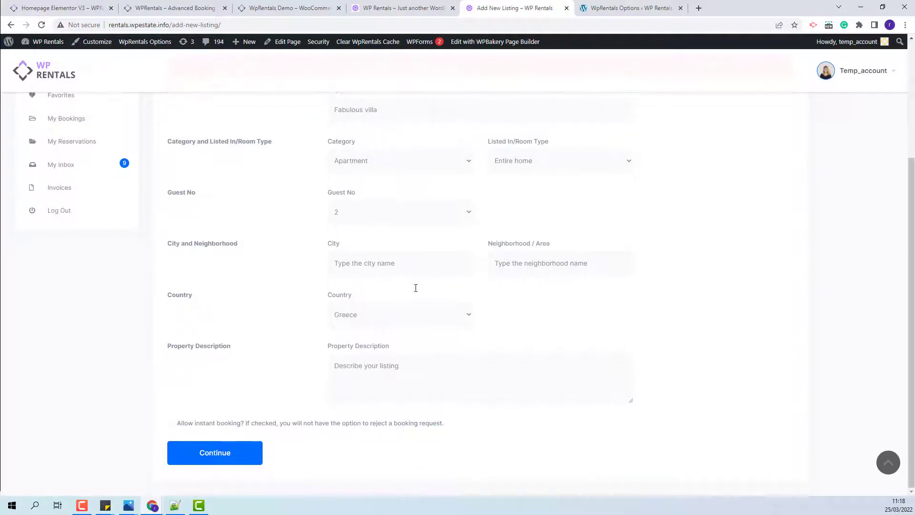
{"action": "type", "text": "New"}
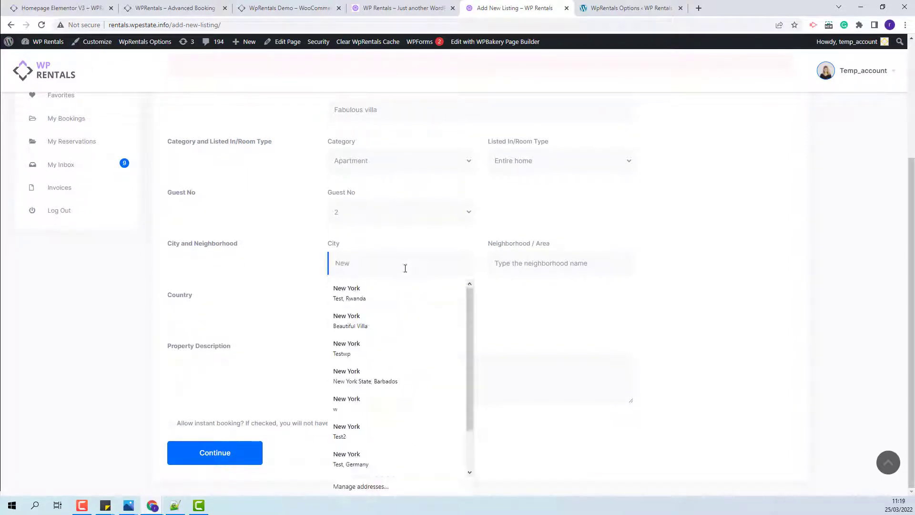
{"action": "left_click", "coordinate": [347, 288]}
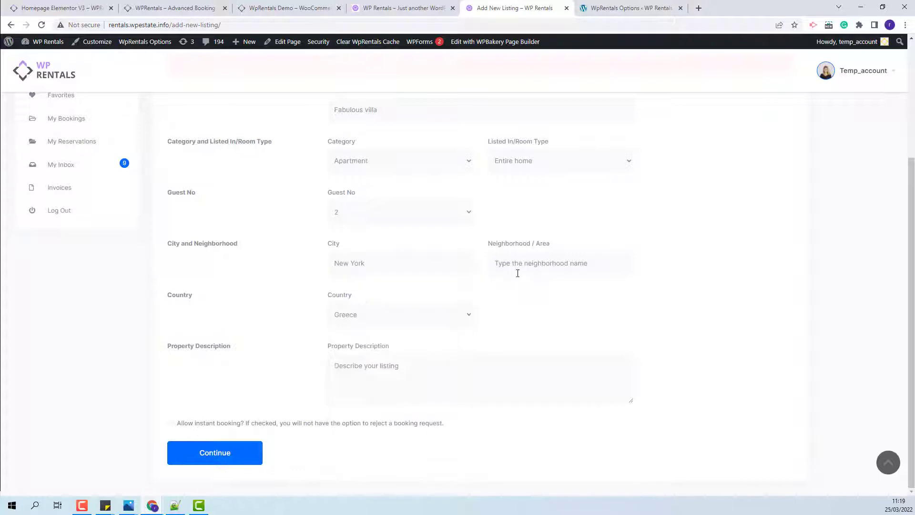
{"action": "left_click", "coordinate": [541, 262]}
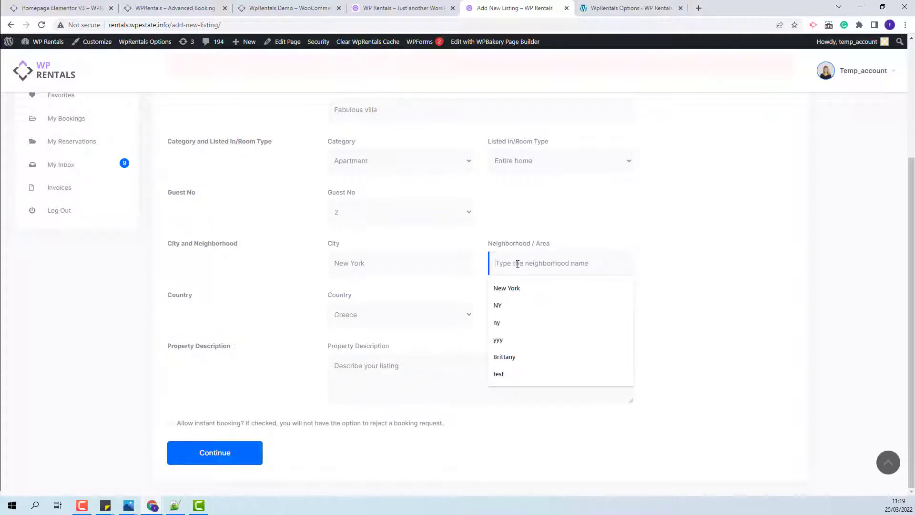
{"action": "left_click", "coordinate": [498, 305]}
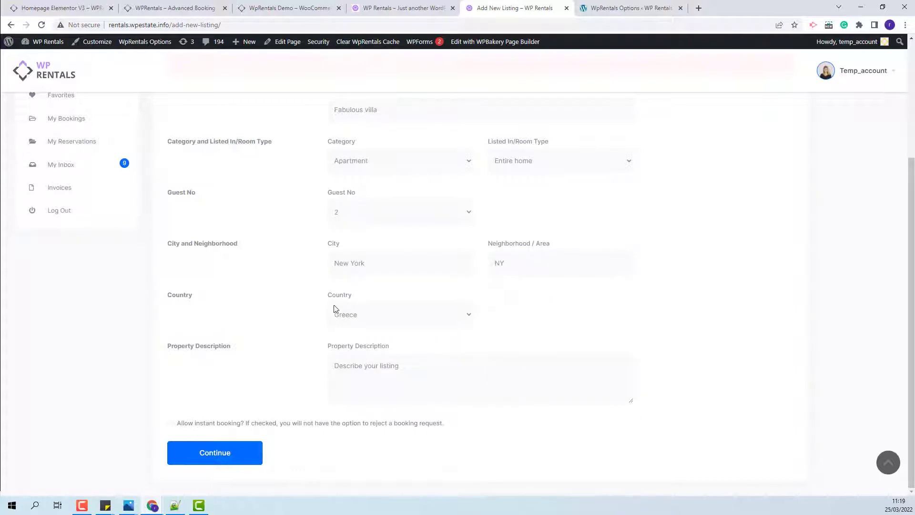
{"action": "left_click", "coordinate": [400, 314]}
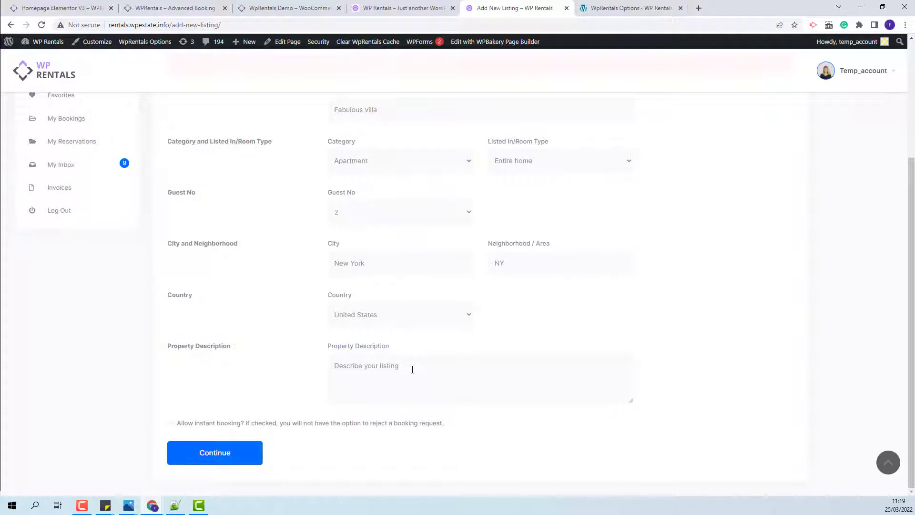
{"action": "left_click", "coordinate": [216, 453]}
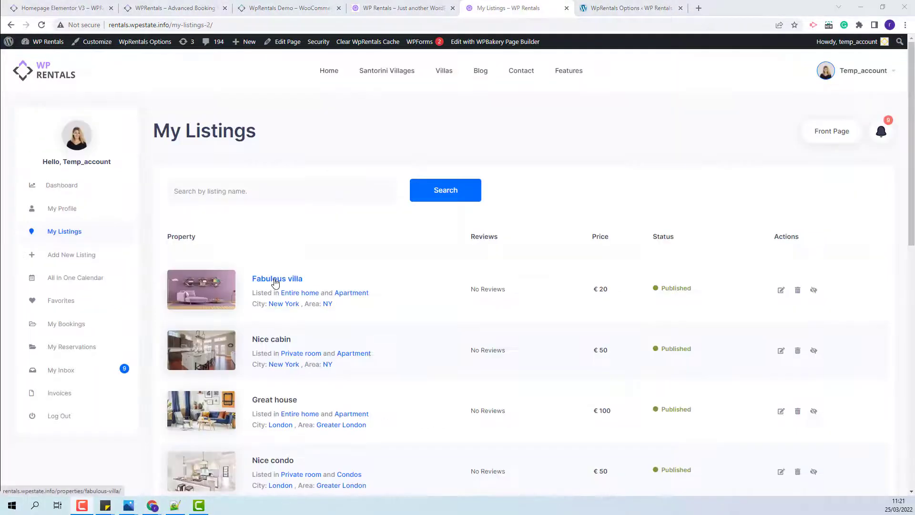
Open Fabulous villa's property page from My Listings
{"action": "left_click", "coordinate": [277, 278]}
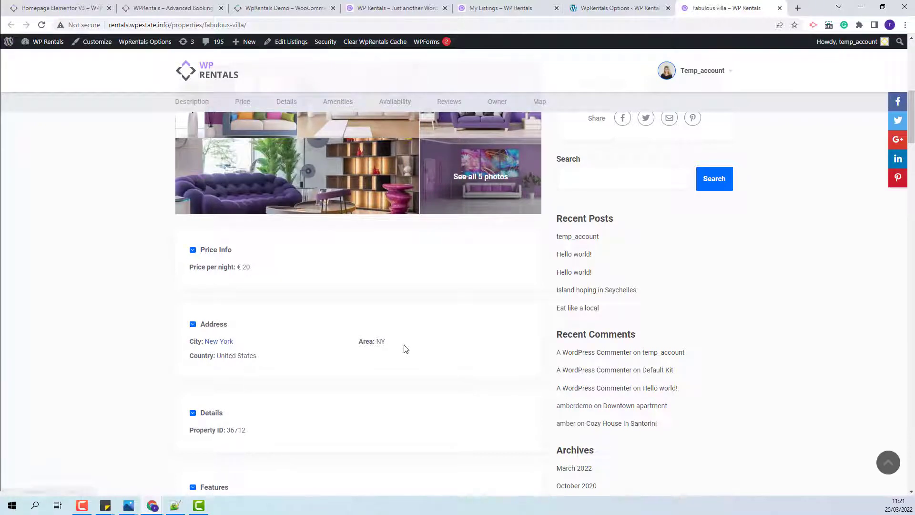
{"action": "mouse_move", "coordinate": [373, 353]}
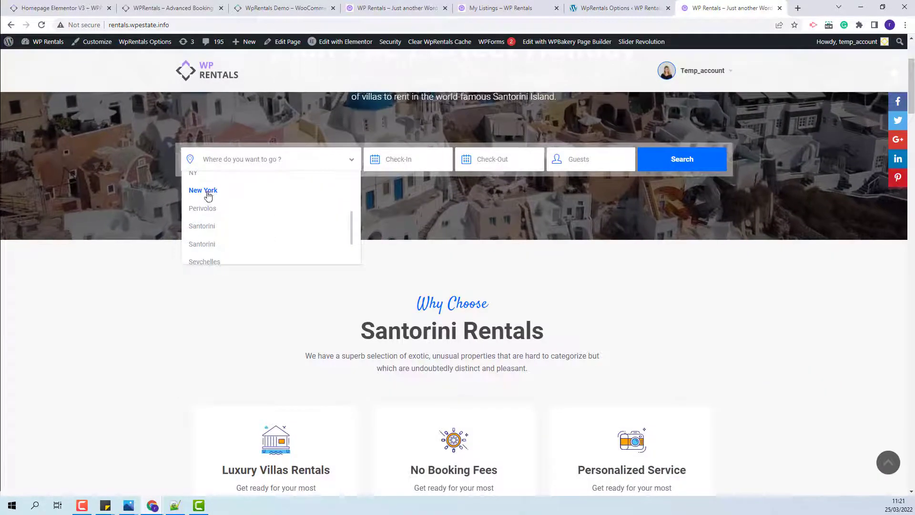
Search the homepage for New York listings
{"action": "left_click", "coordinate": [682, 159]}
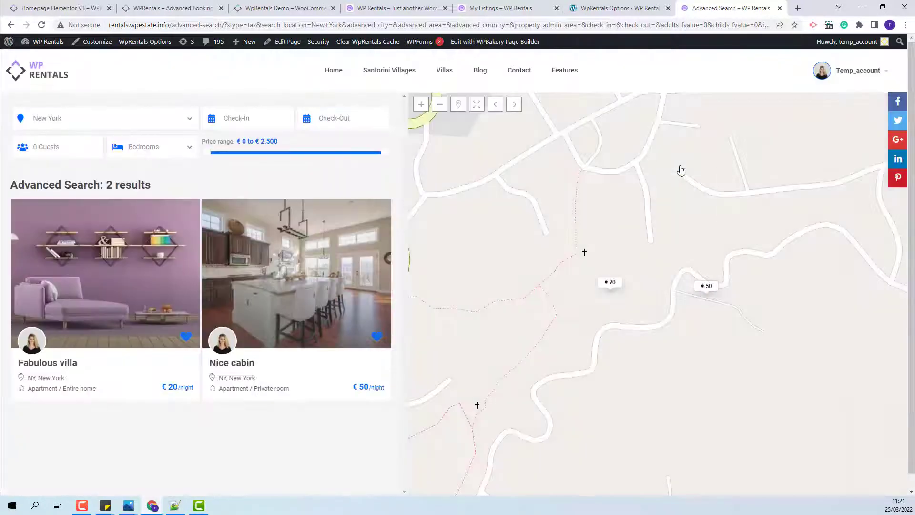
{"action": "left_click", "coordinate": [610, 282]}
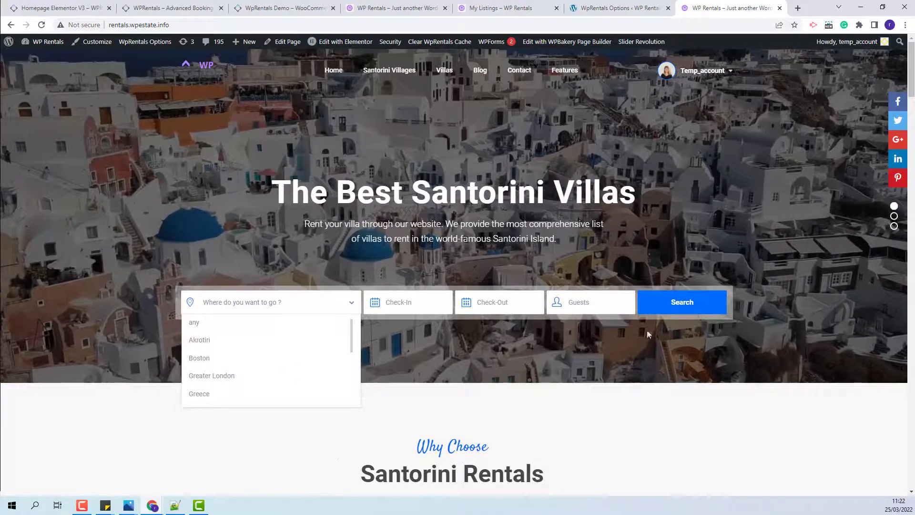
Select Type 3 in Advanced Search Form options and scroll to the custom fields
{"action": "left_click", "coordinate": [613, 8]}
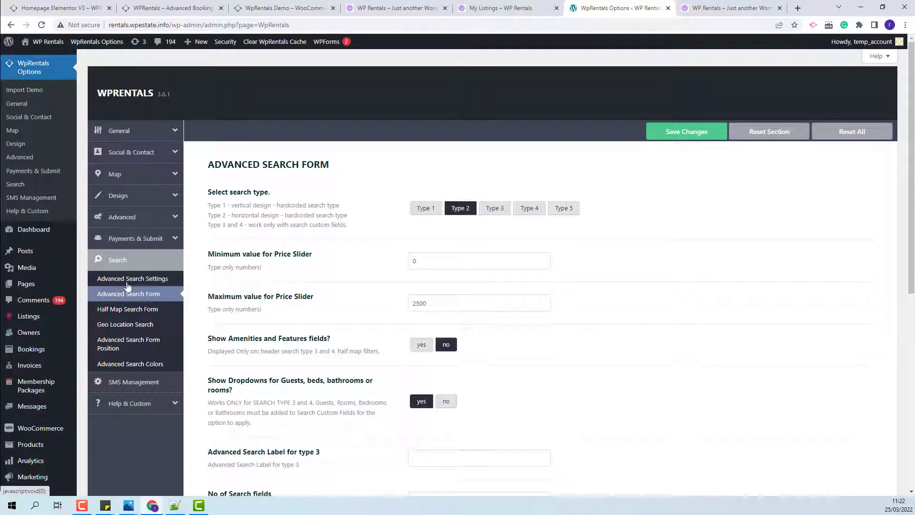
{"action": "left_click", "coordinate": [494, 208]}
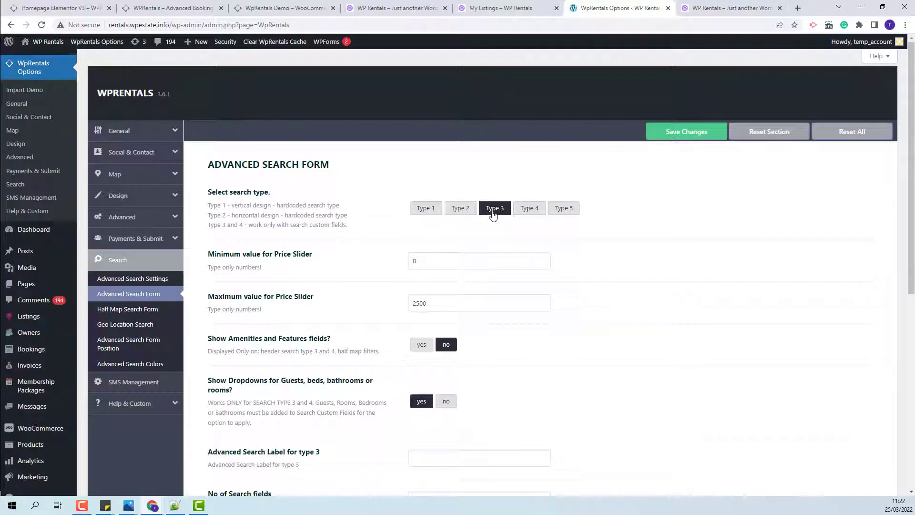
{"action": "scroll", "scroll_direction": "down", "scroll_amount": 3}
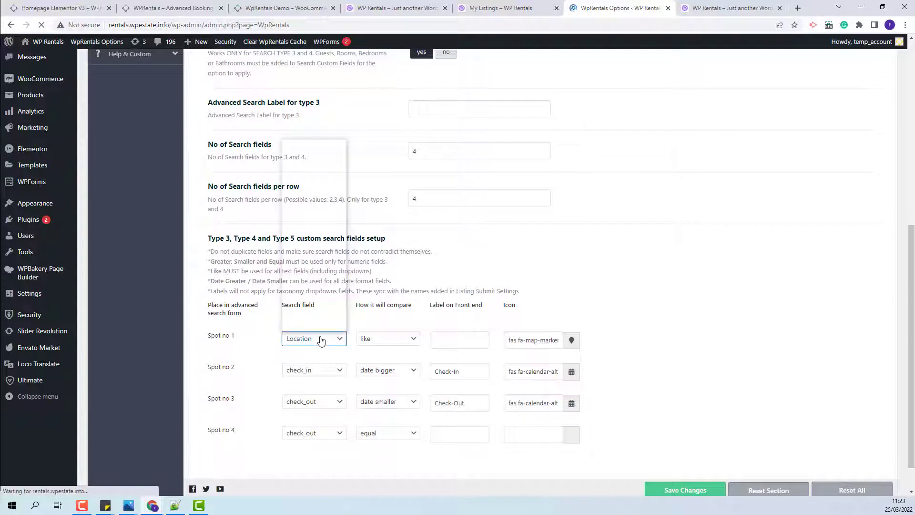
Set spot 1 to Cities labelled 'Cities', spot 4 to guest_no, and check the homepage Cities list
{"action": "left_click", "coordinate": [314, 338]}
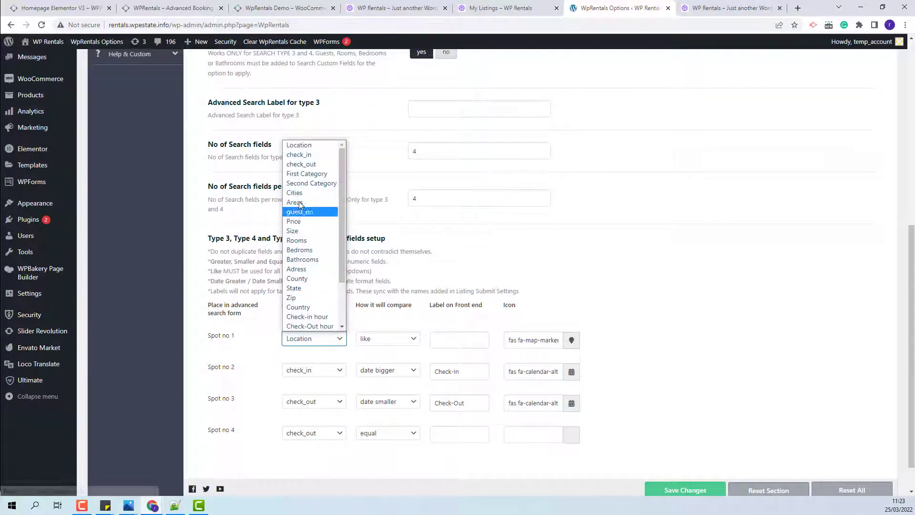
{"action": "left_click", "coordinate": [295, 193]}
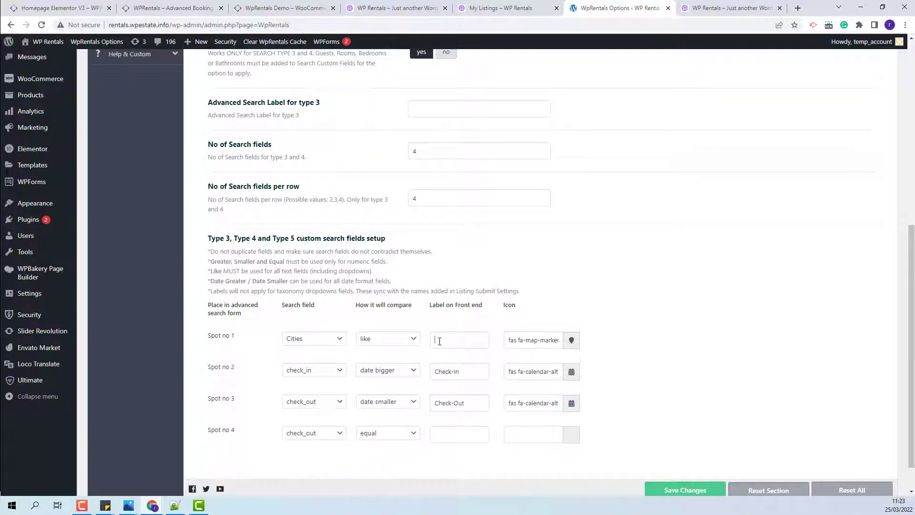
{"action": "type", "text": "Cities"}
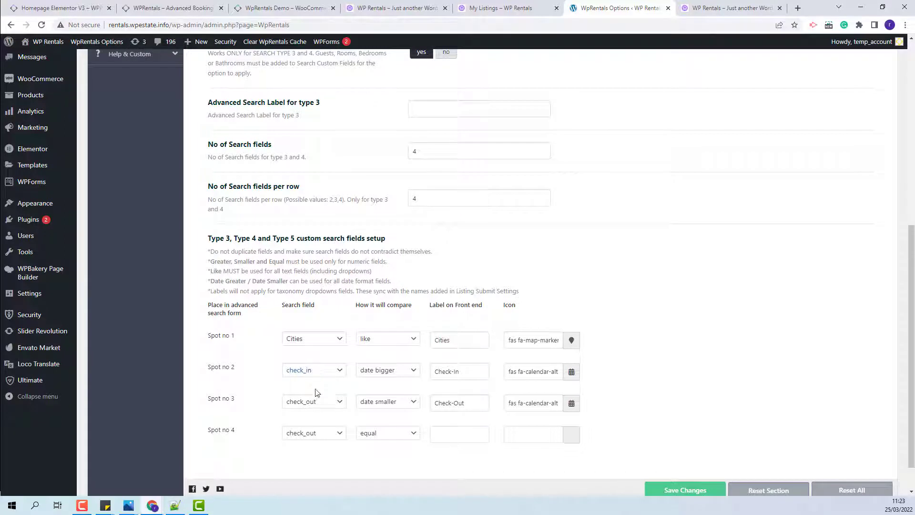
{"action": "left_click", "coordinate": [313, 432]}
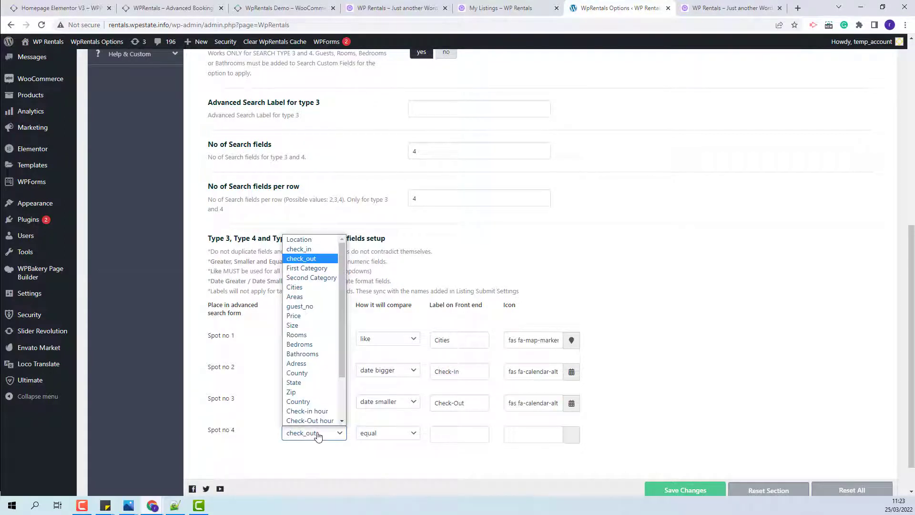
{"action": "left_click", "coordinate": [300, 306]}
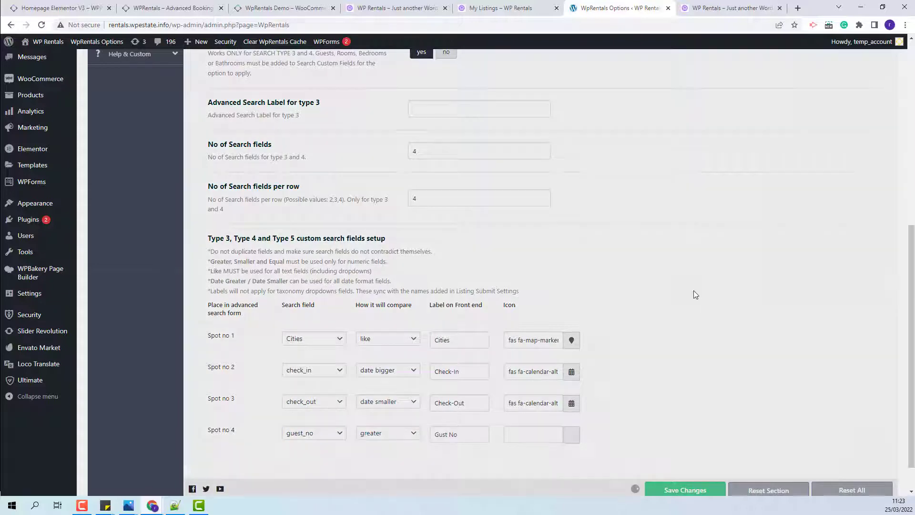
{"action": "left_click", "coordinate": [726, 7]}
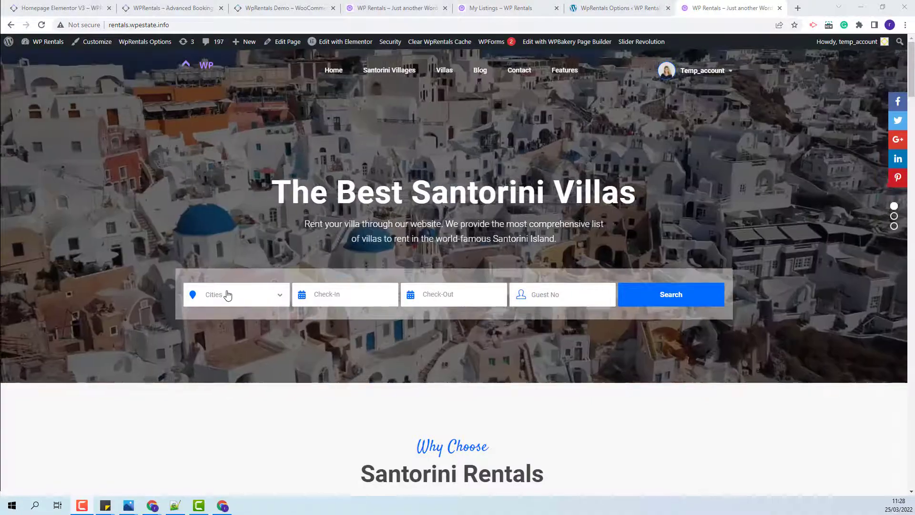
{"action": "left_click", "coordinate": [235, 294]}
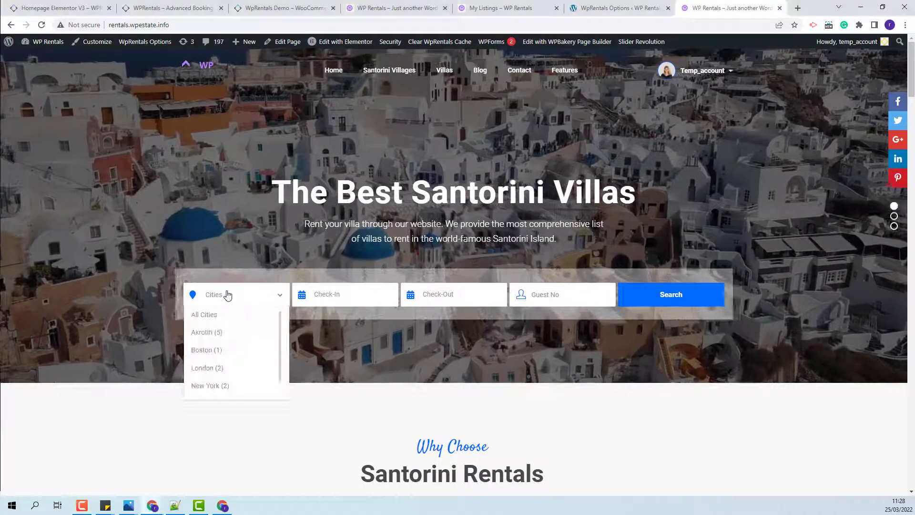